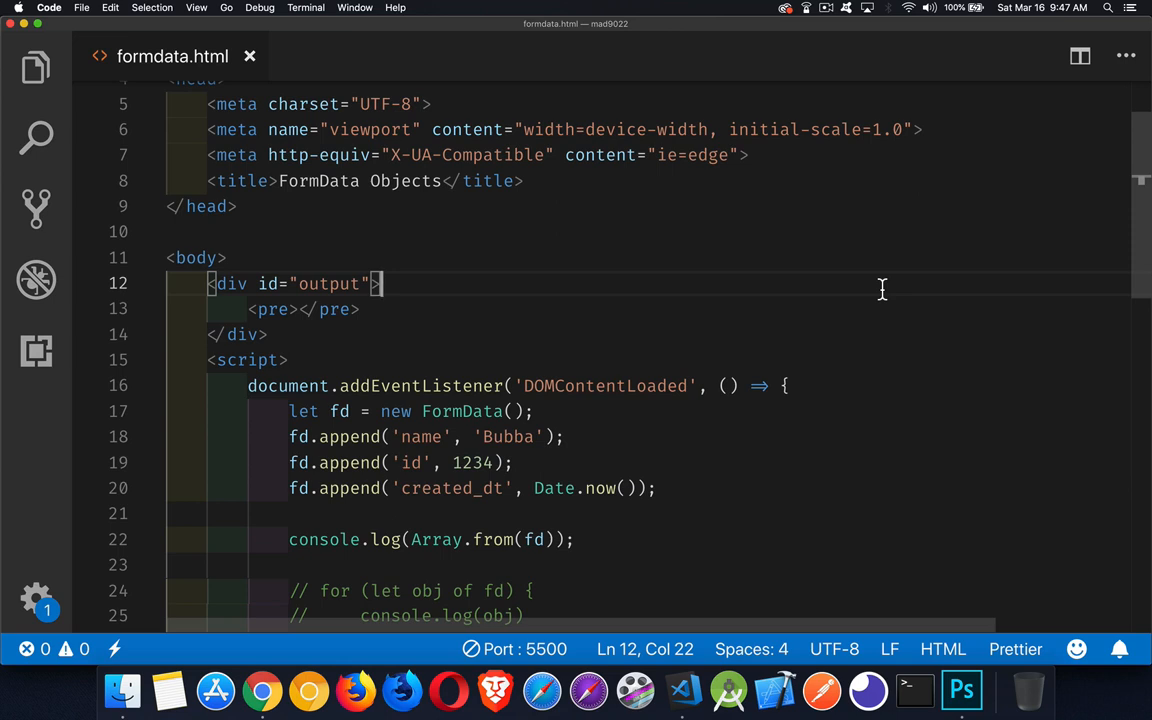
mouse_move(721, 495)
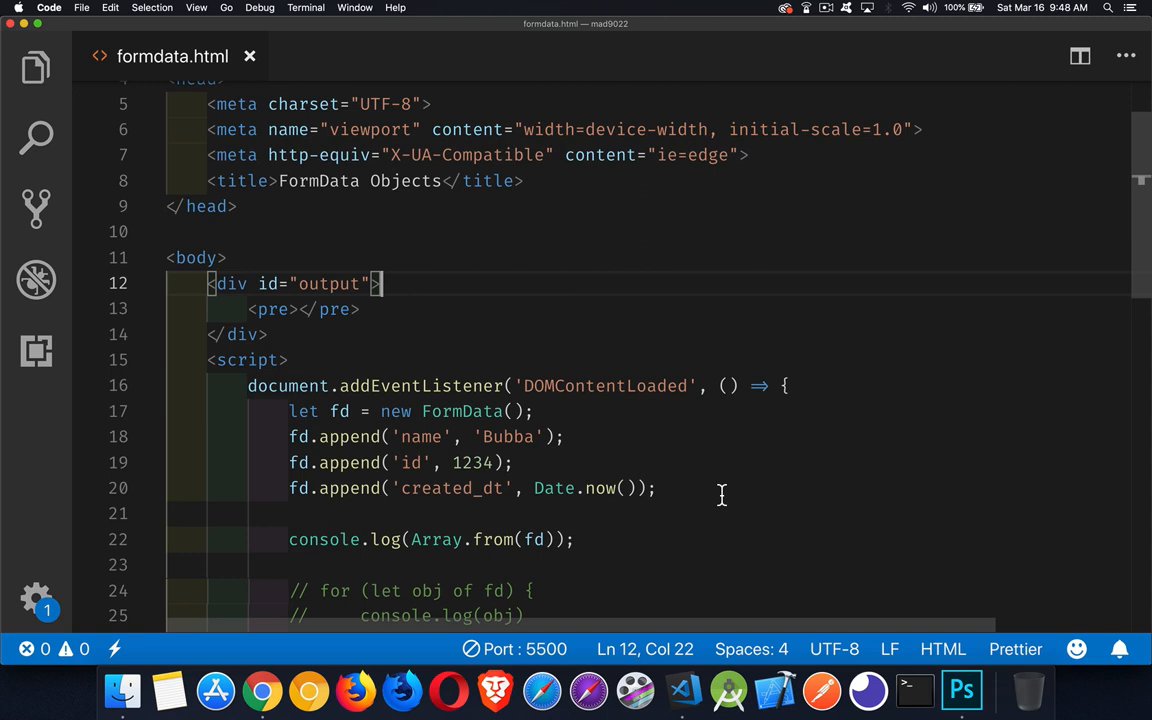
mouse_move(605, 423)
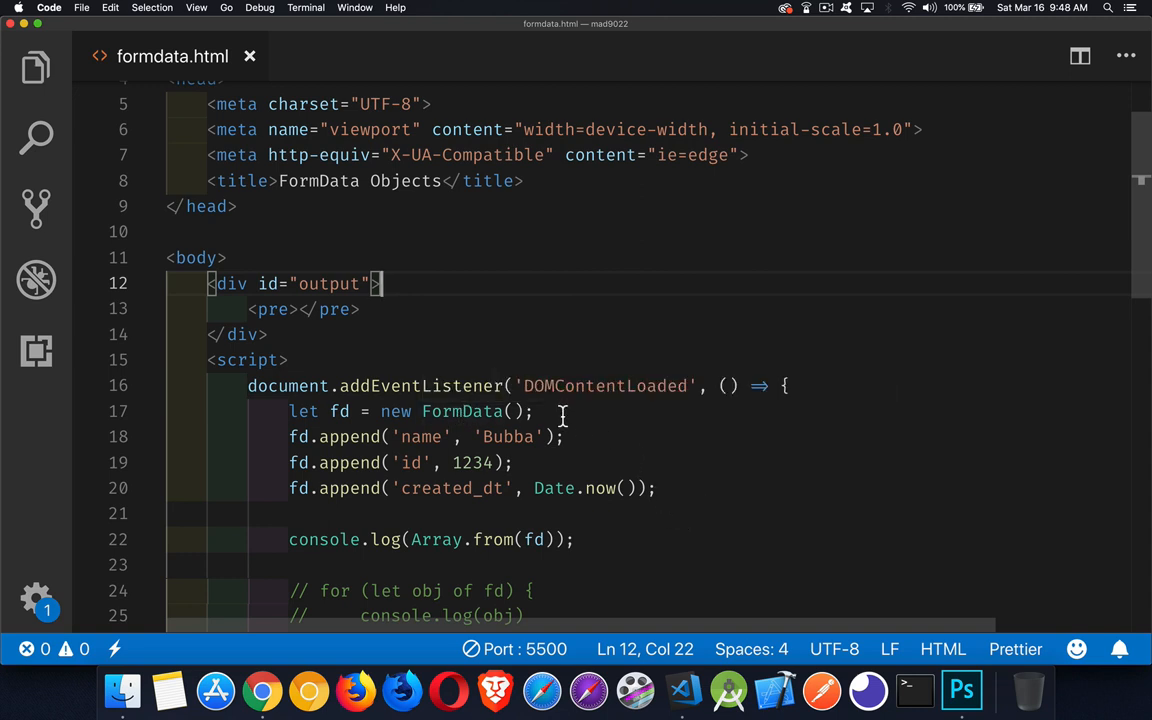
Begin a new line after the created_dt append, next to the FormData creation.
left_click(535, 411)
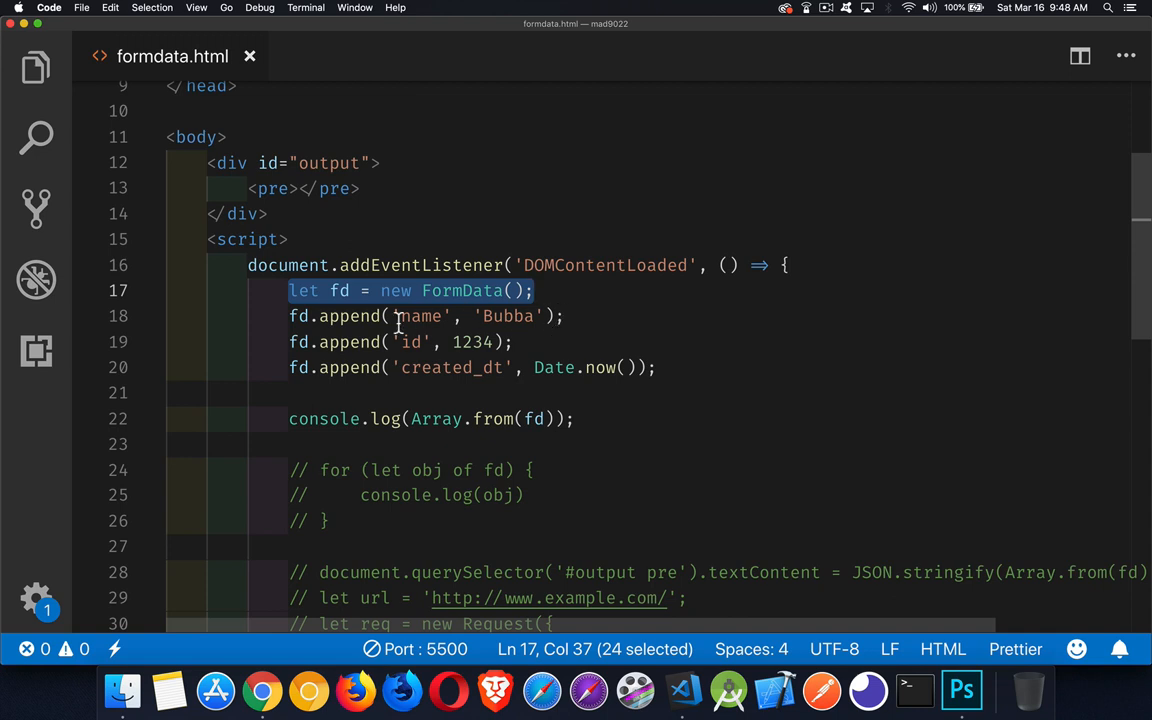
mouse_move(347, 335)
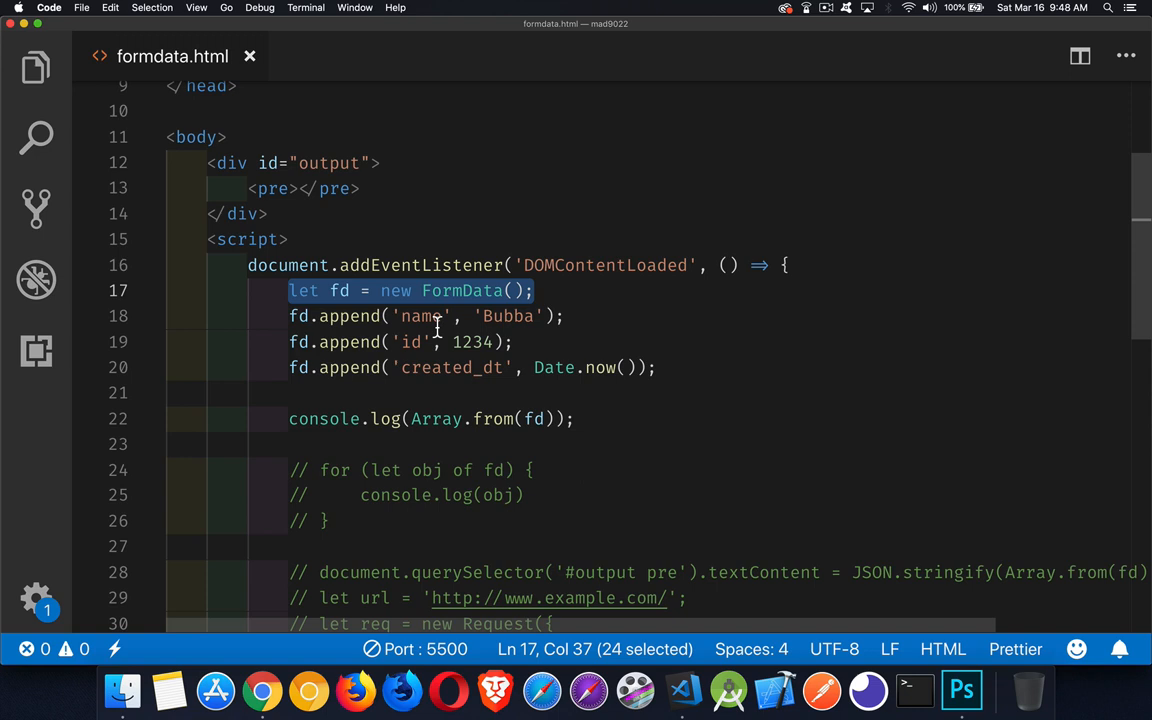
mouse_move(555, 363)
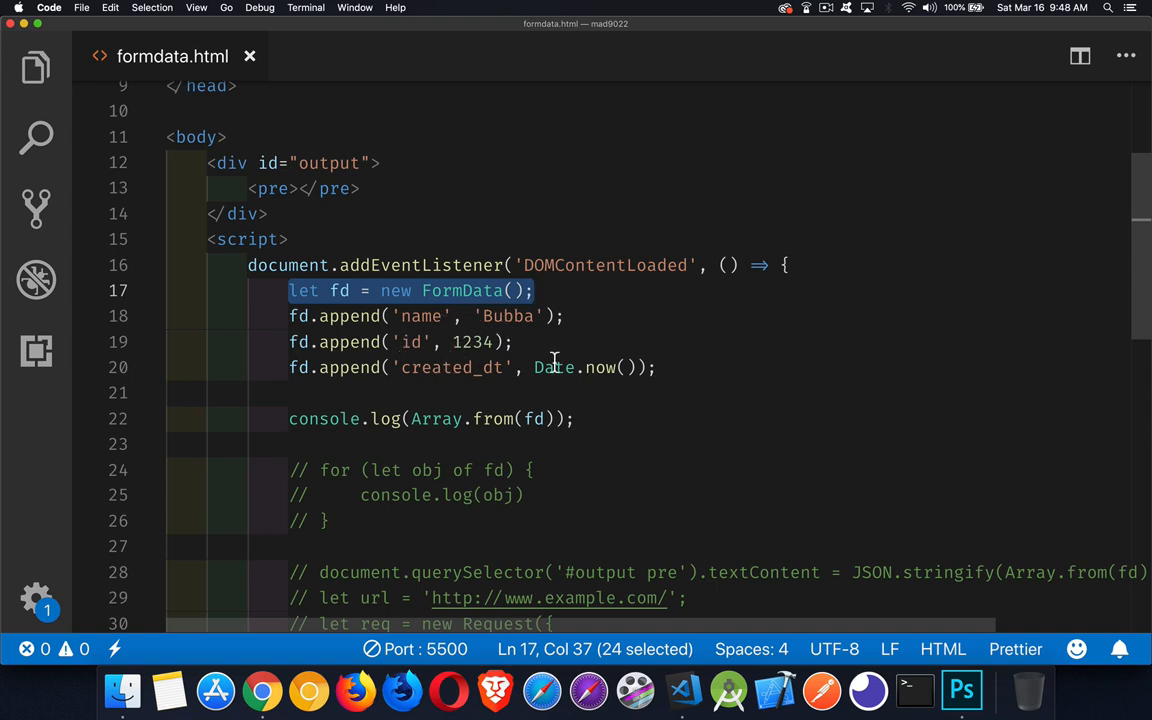
left_click(658, 367)
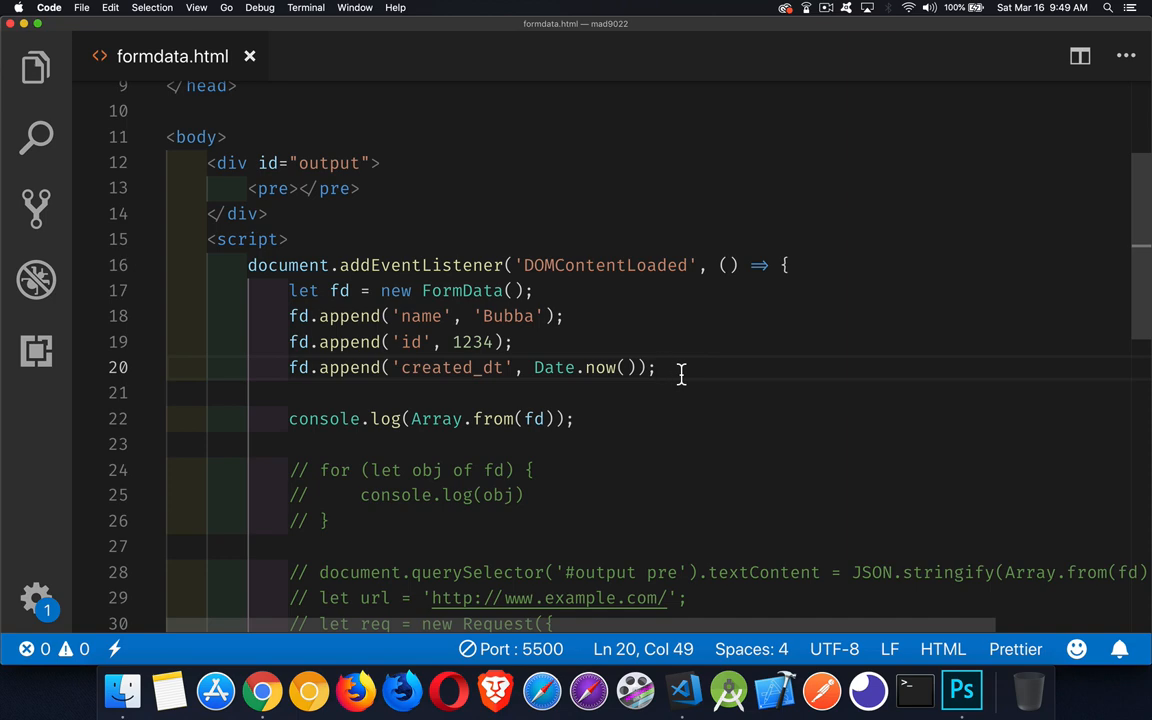
type("fd.append(")
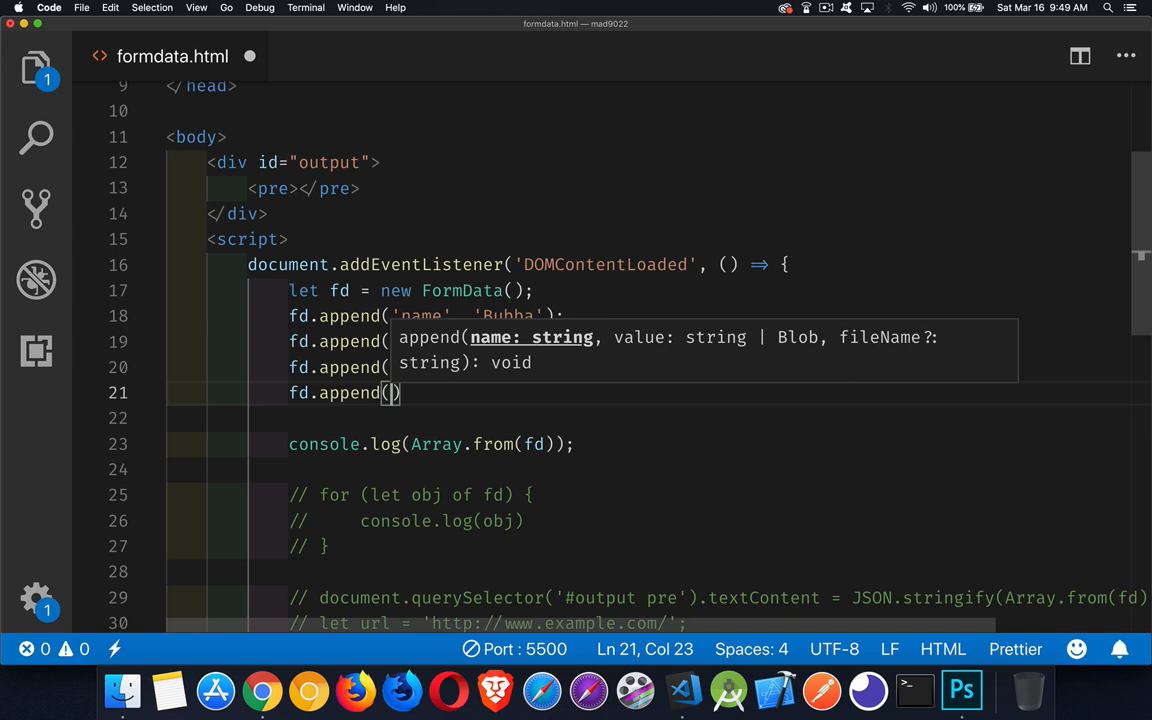
type("'")
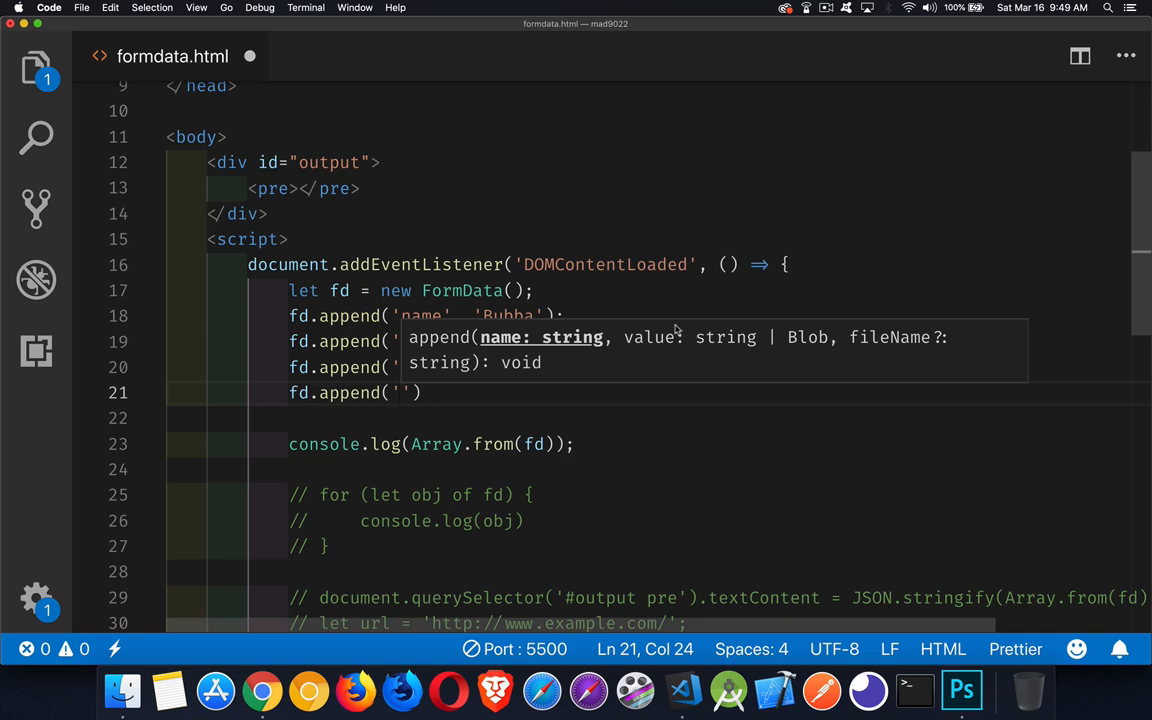
mouse_move(805, 337)
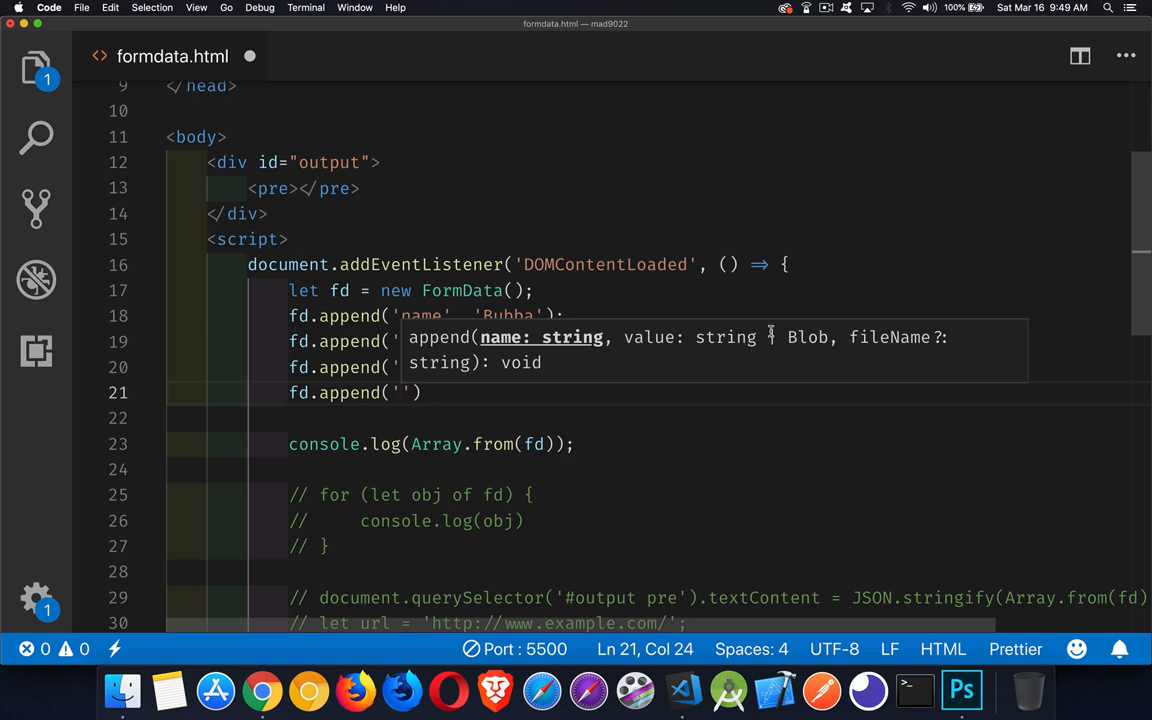
mouse_move(780, 330)
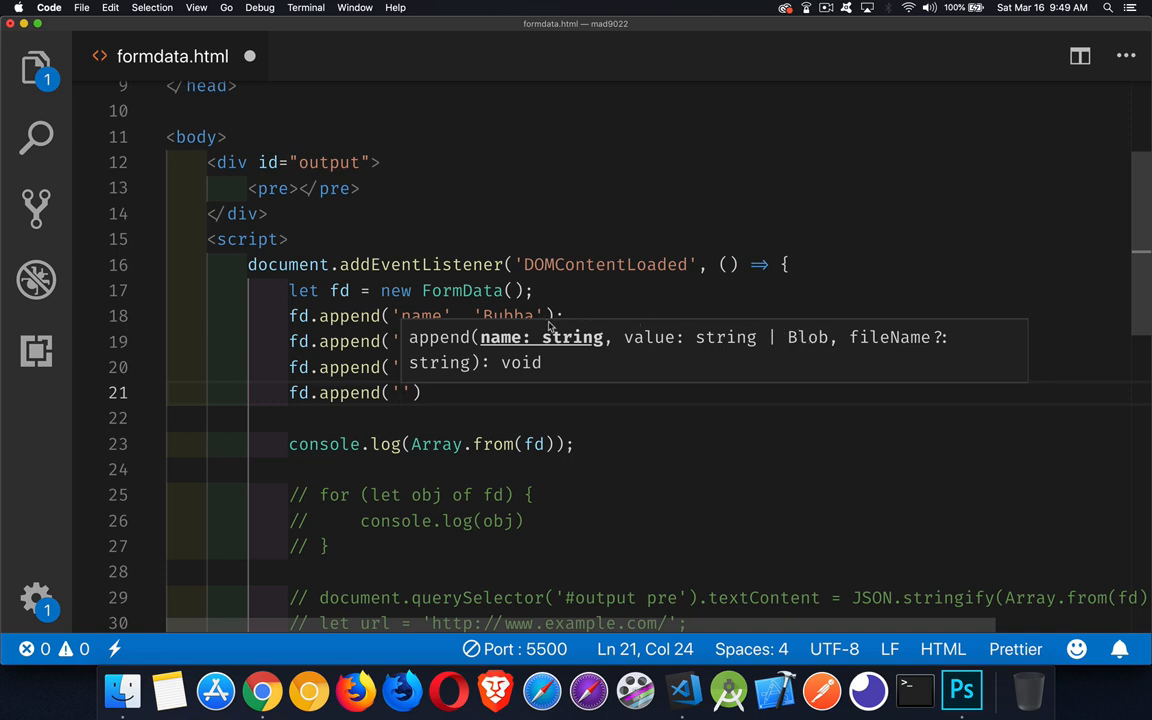
mouse_move(807, 337)
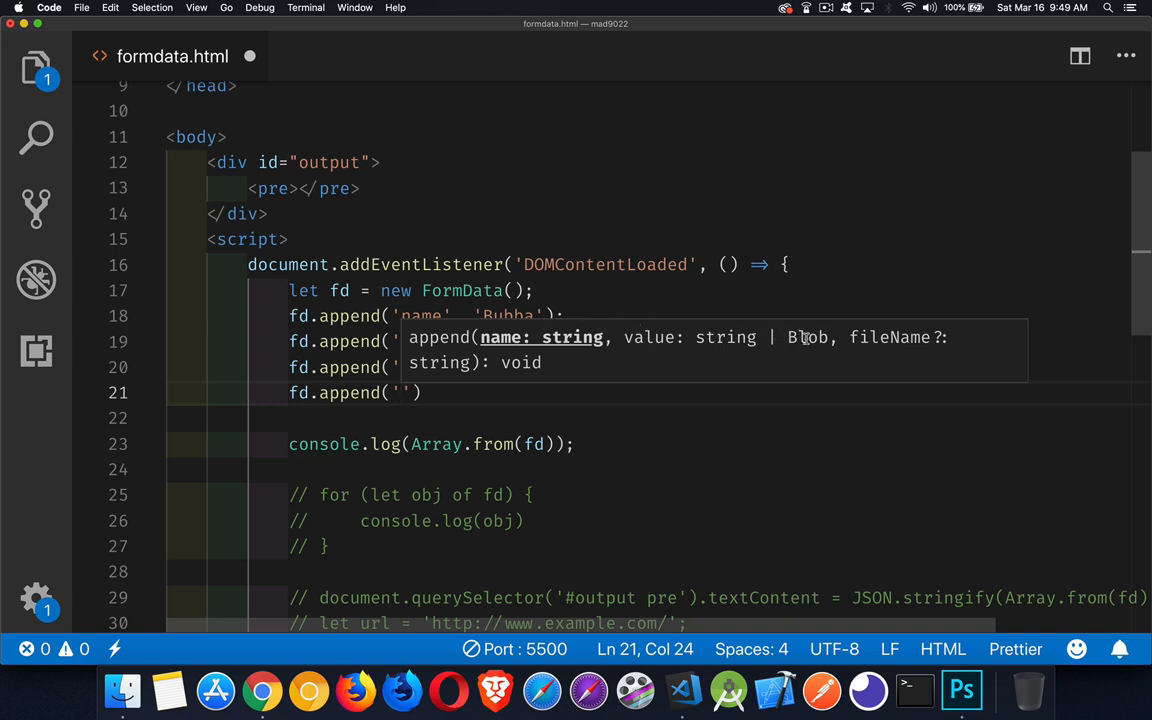
mouse_move(817, 357)
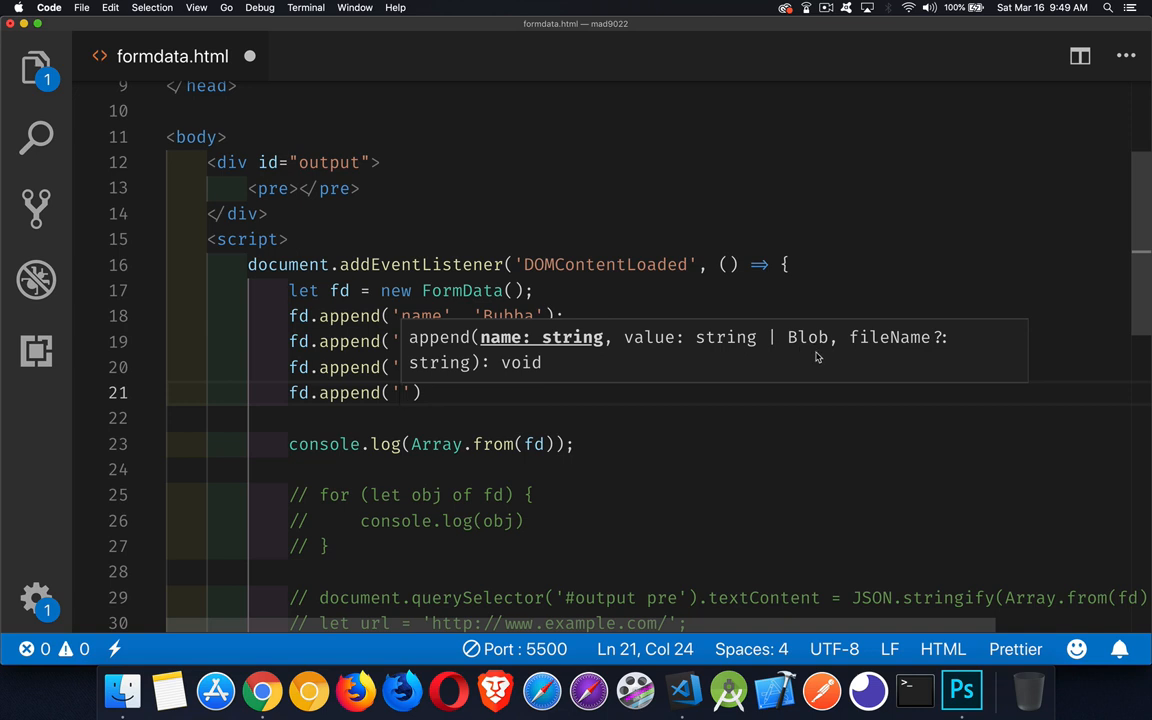
mouse_move(935, 331)
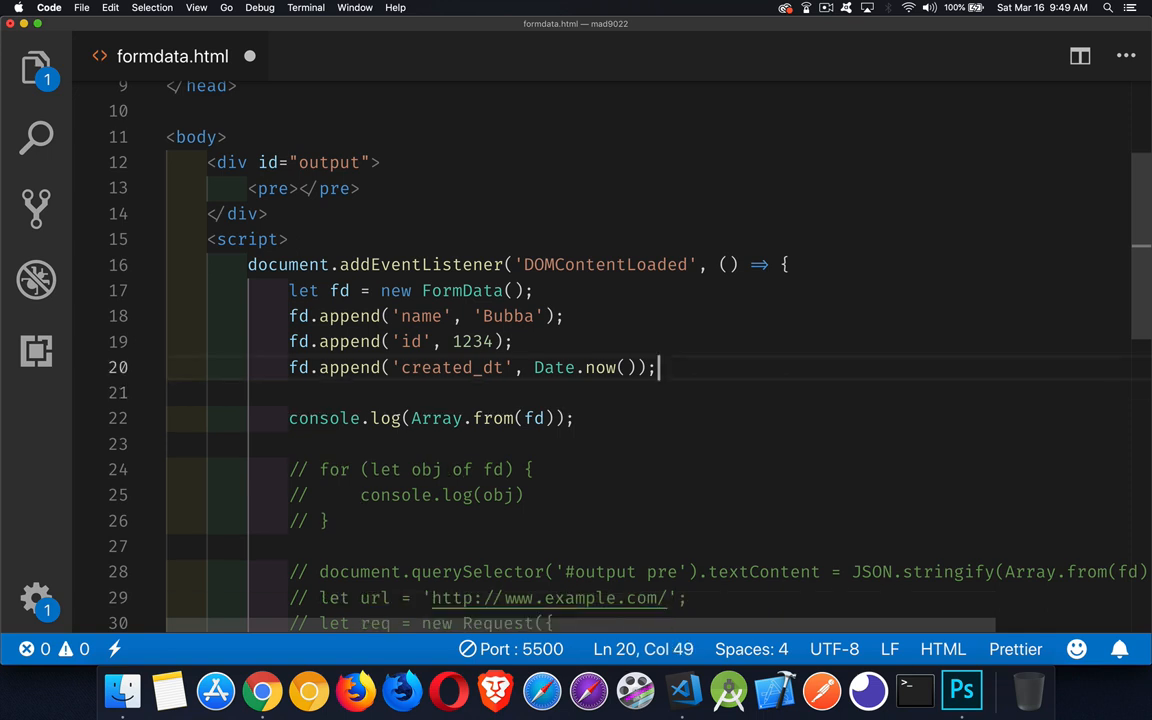
mouse_move(424, 386)
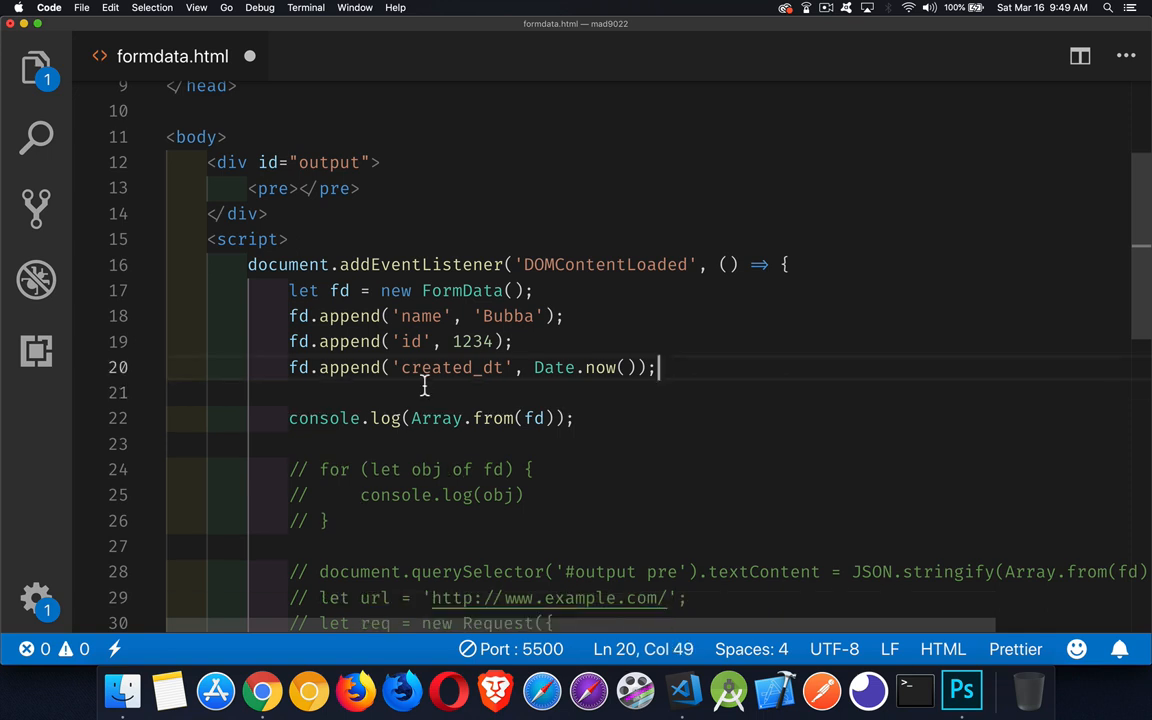
Uncomment the for...of loop logging each fd entry, then check the browser output.
double_click(534, 418)
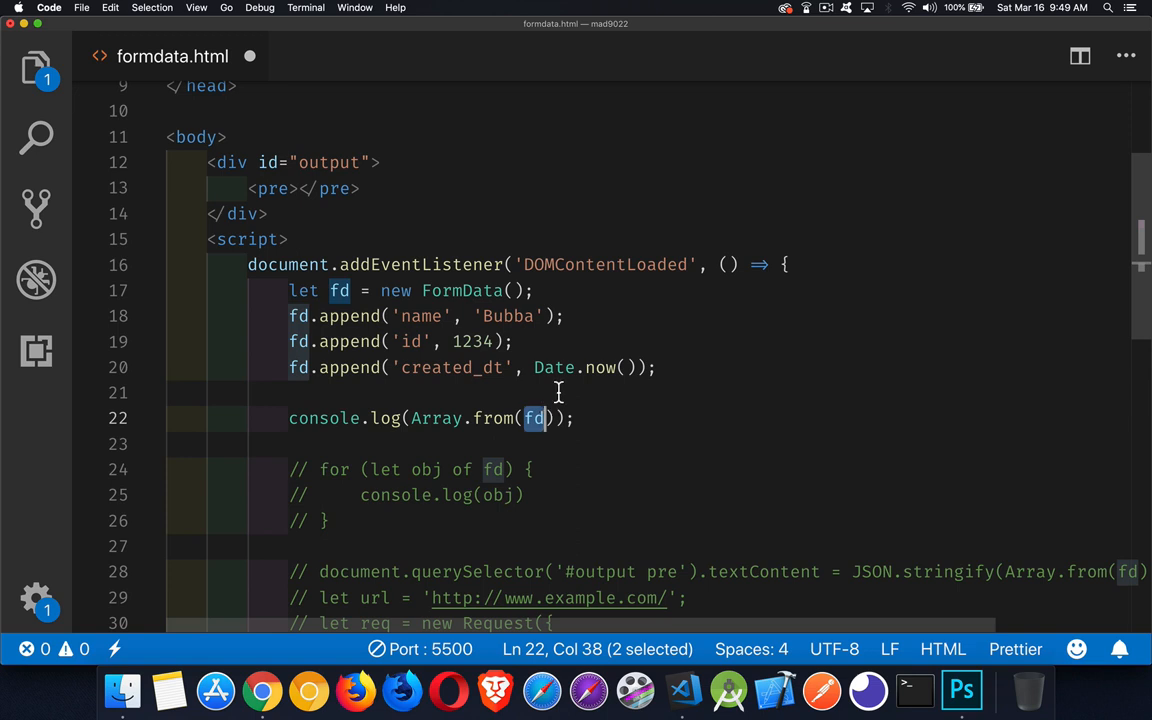
mouse_move(318, 478)
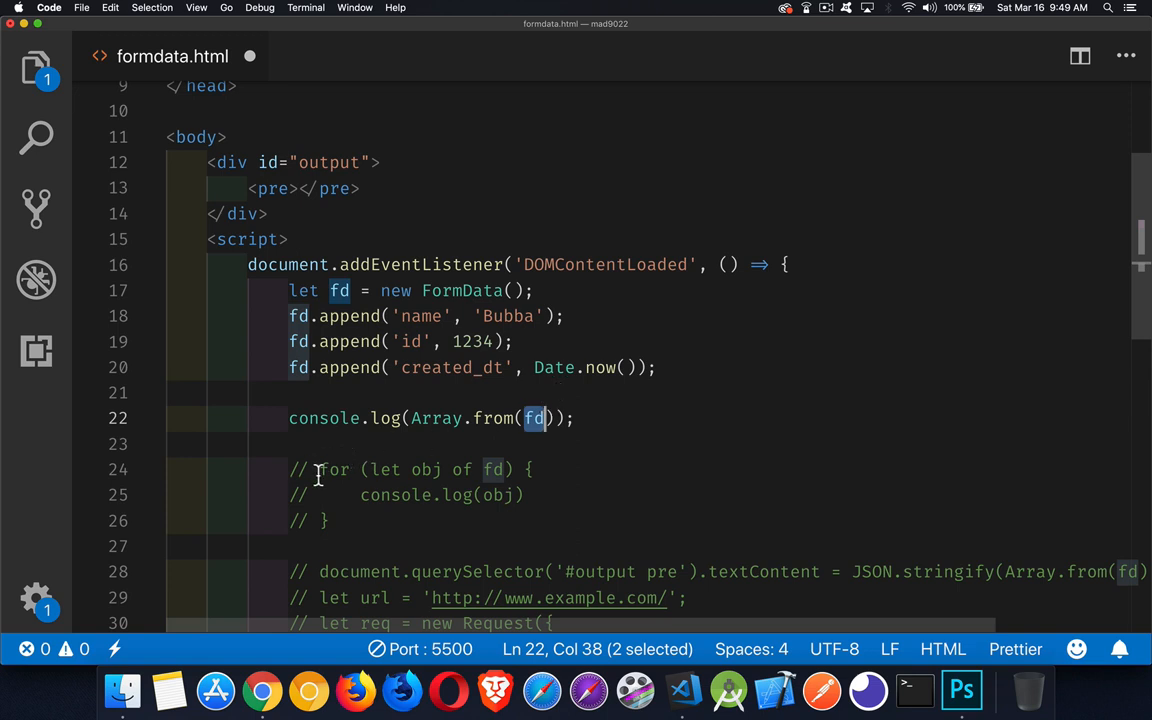
left_click_drag(320, 469, 335, 520)
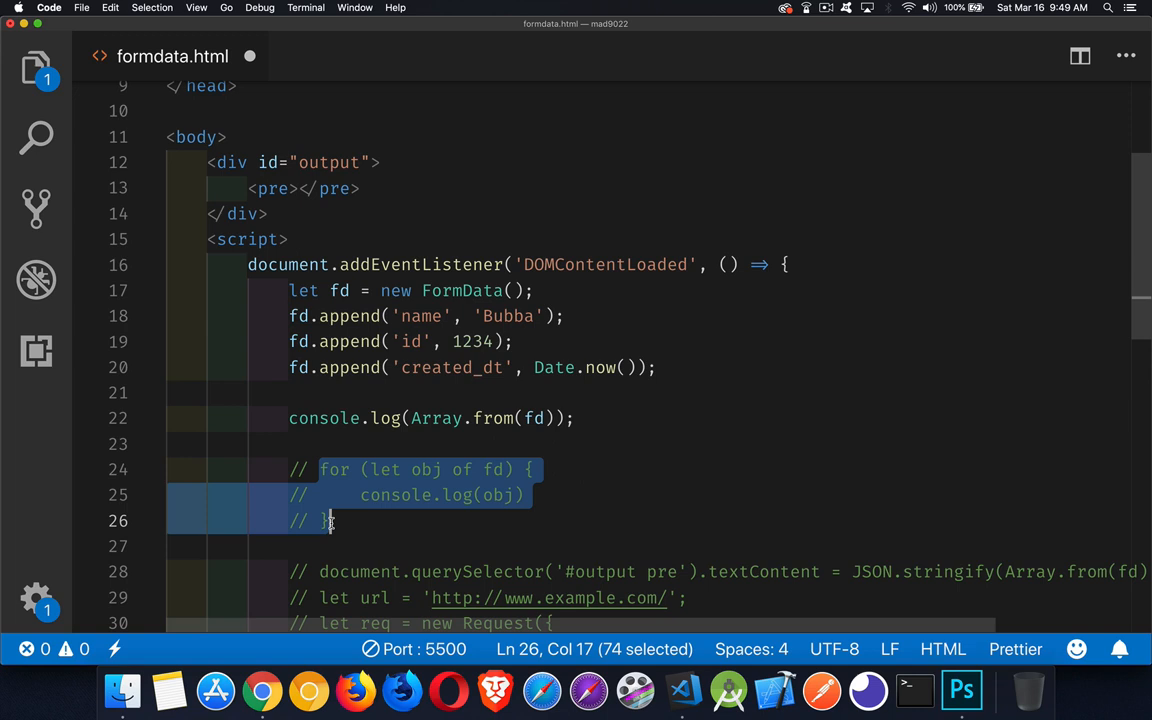
key("cmd+/")
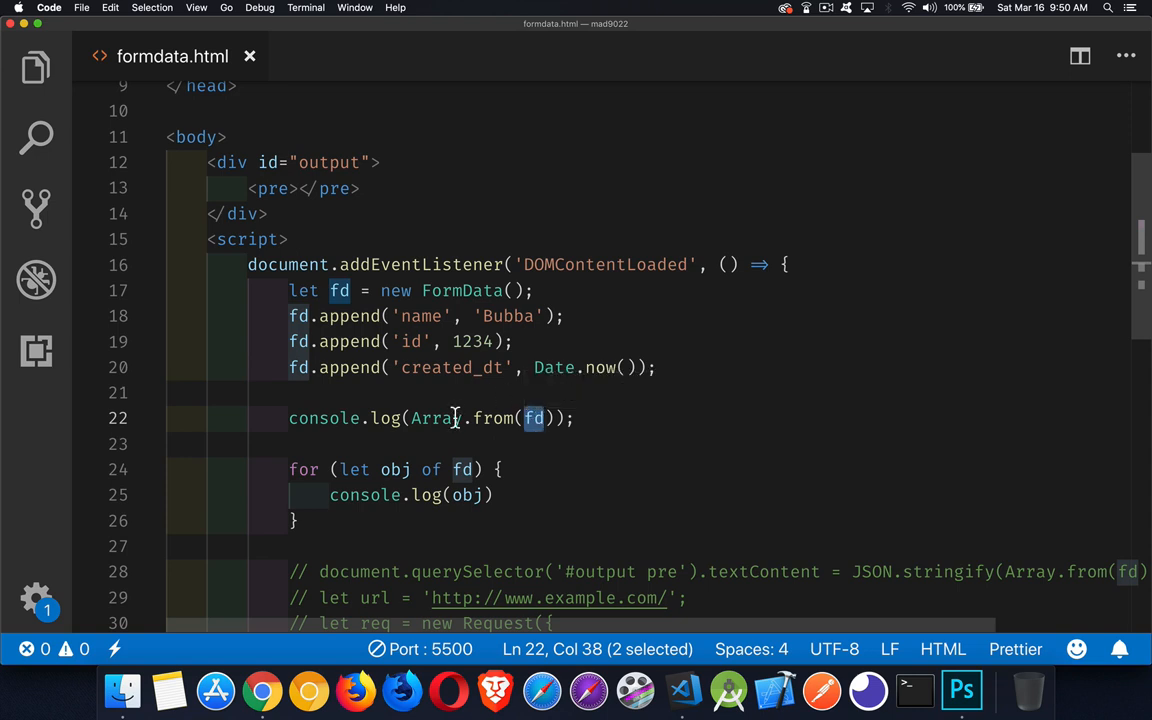
mouse_move(437, 418)
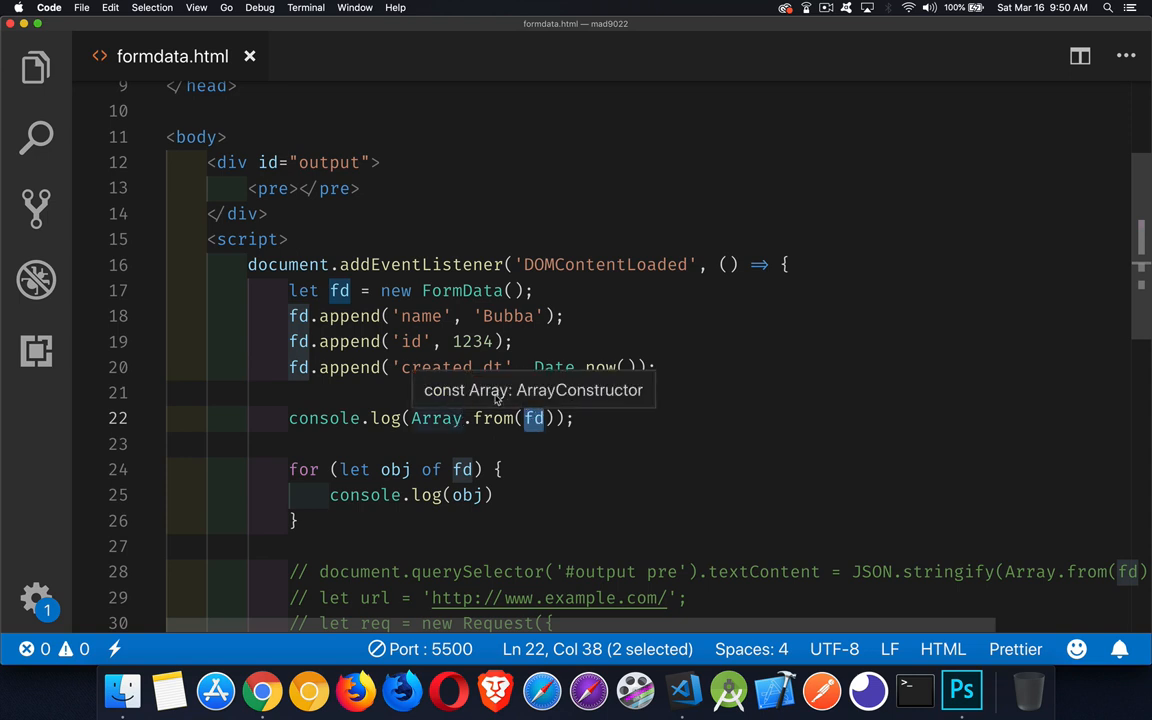
mouse_move(410, 469)
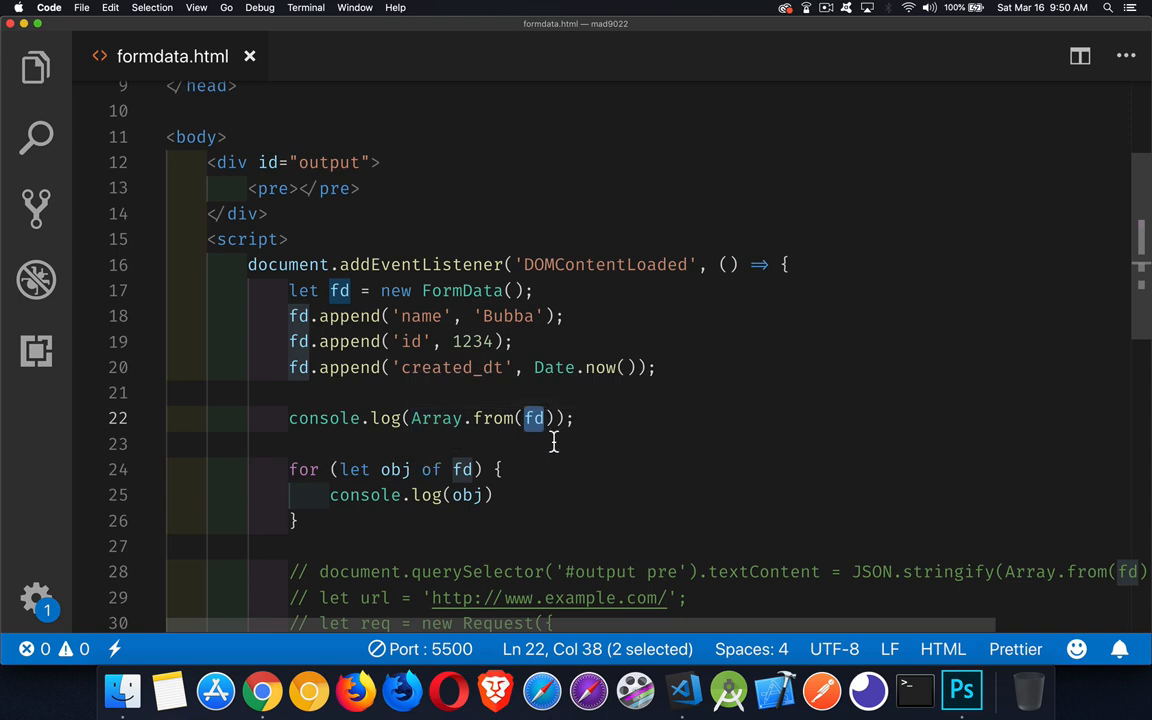
left_click(262, 690)
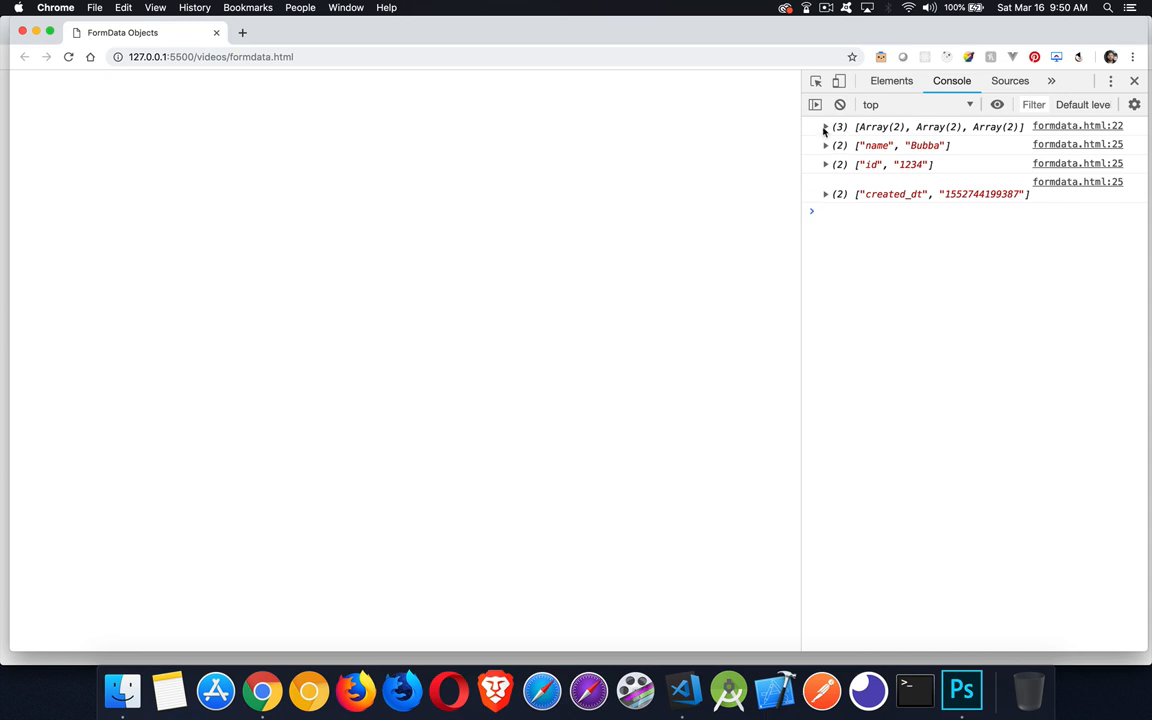
Expand the logged Array(3) to show the name, id and created_dt pairs.
left_click(826, 126)
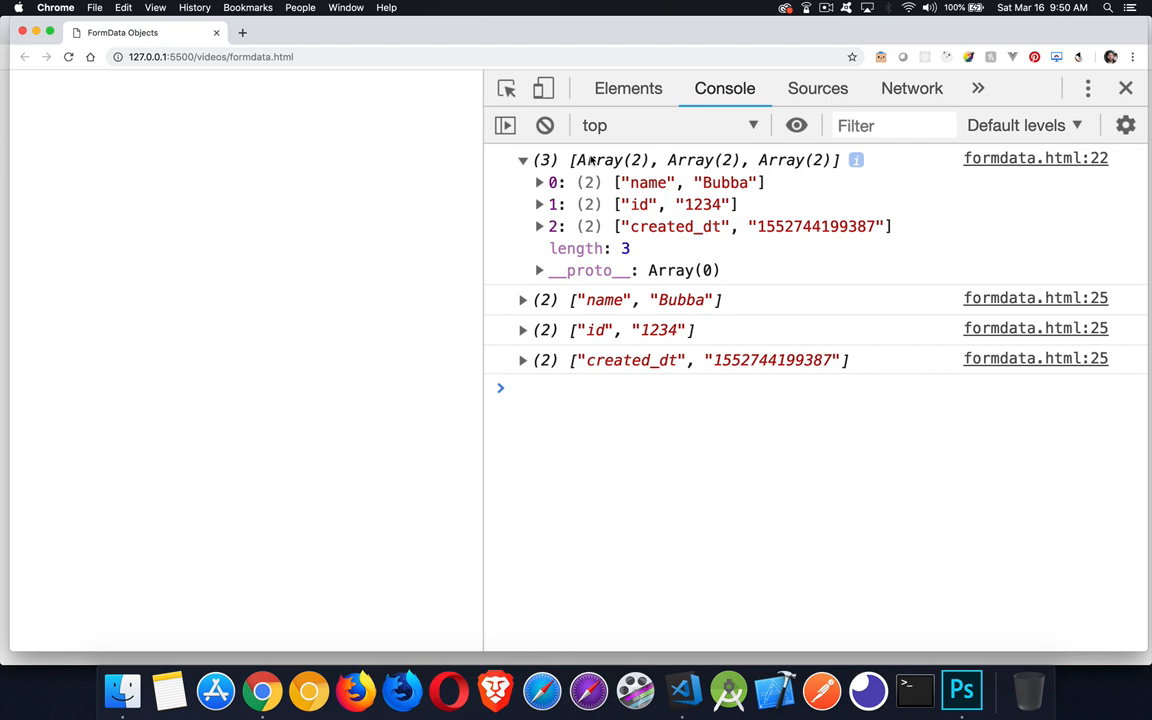
mouse_move(630, 226)
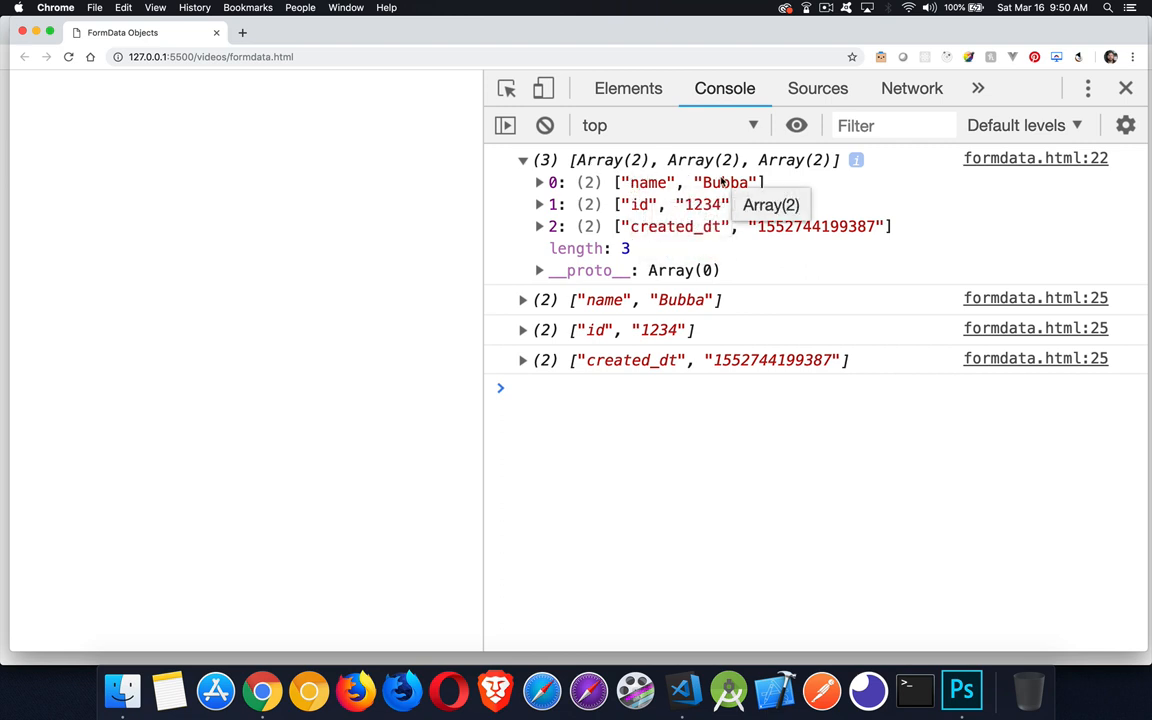
mouse_move(590, 310)
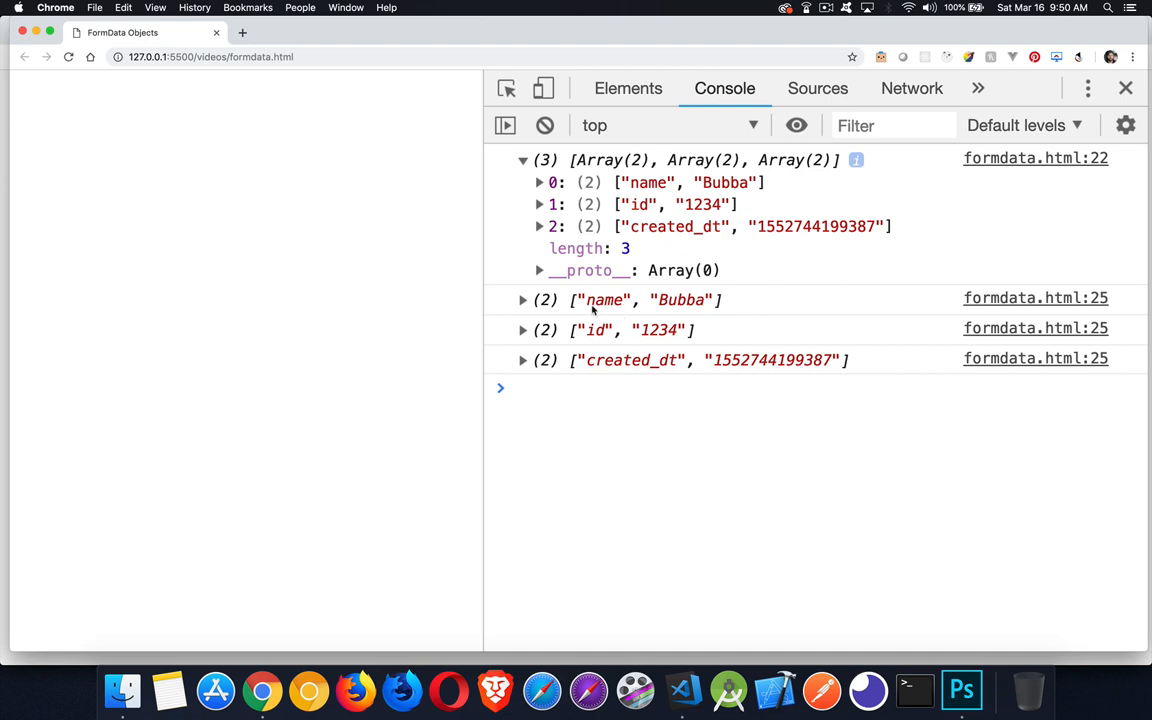
mouse_move(570, 310)
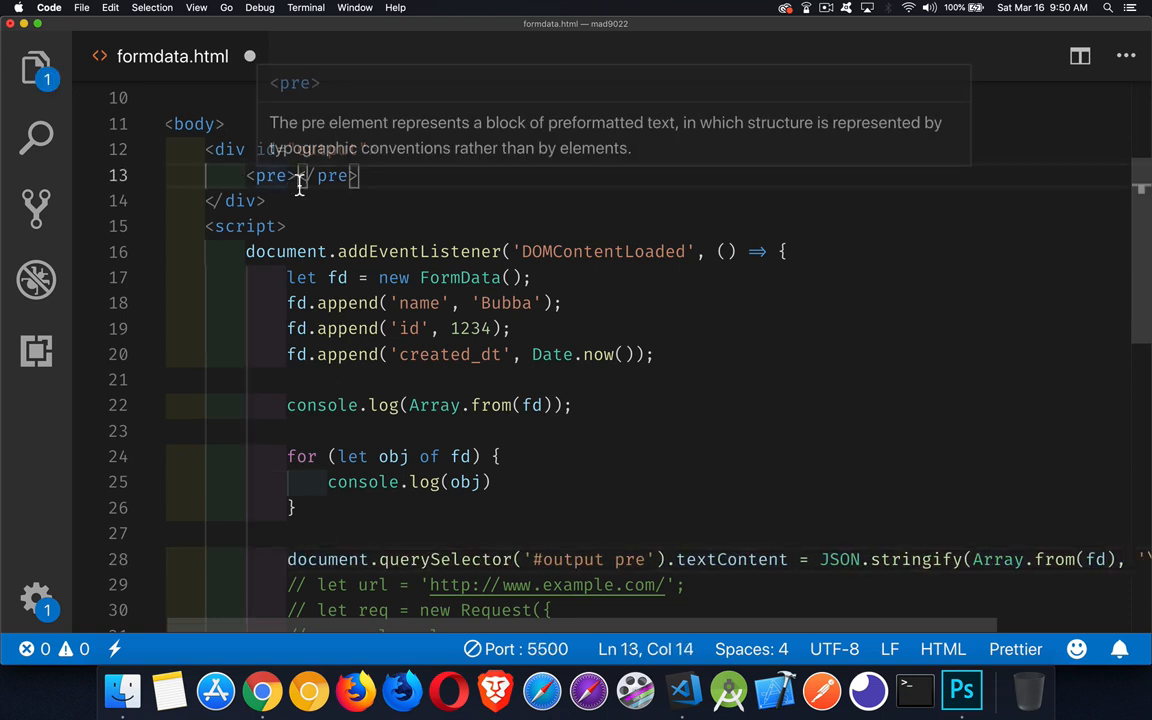
mouse_move(458, 459)
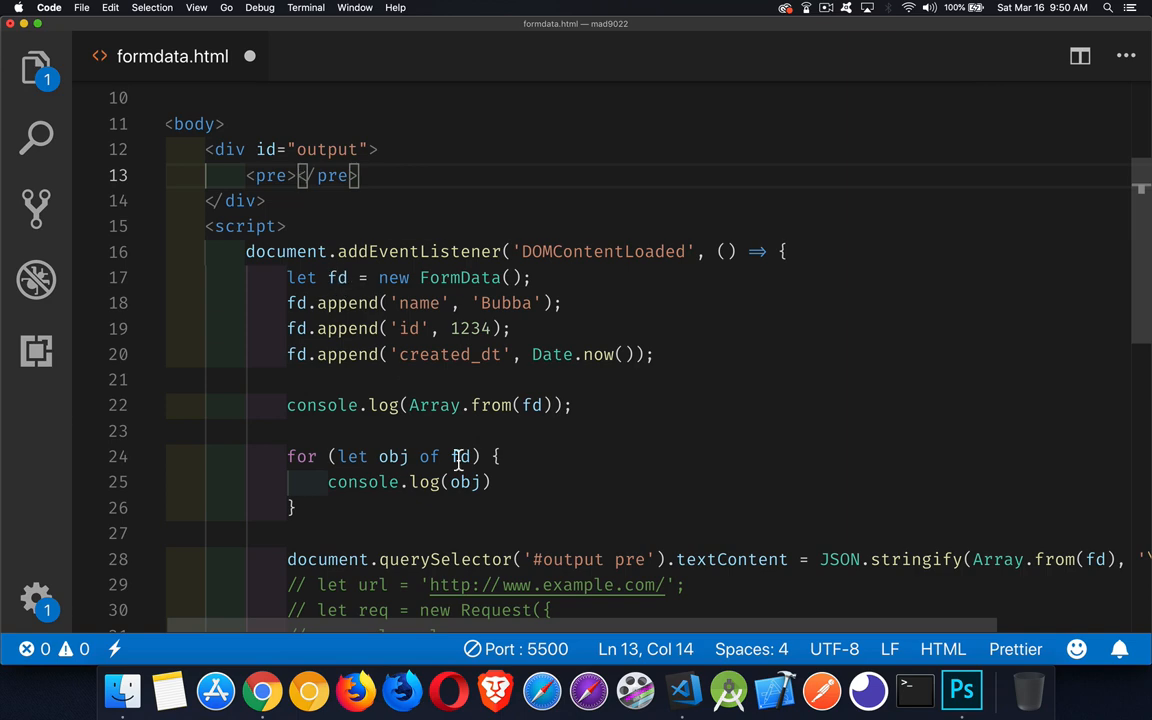
Write JSON.stringify(Array.from(fd), '\t', 2) into the #output pre element.
scroll("down", 3)
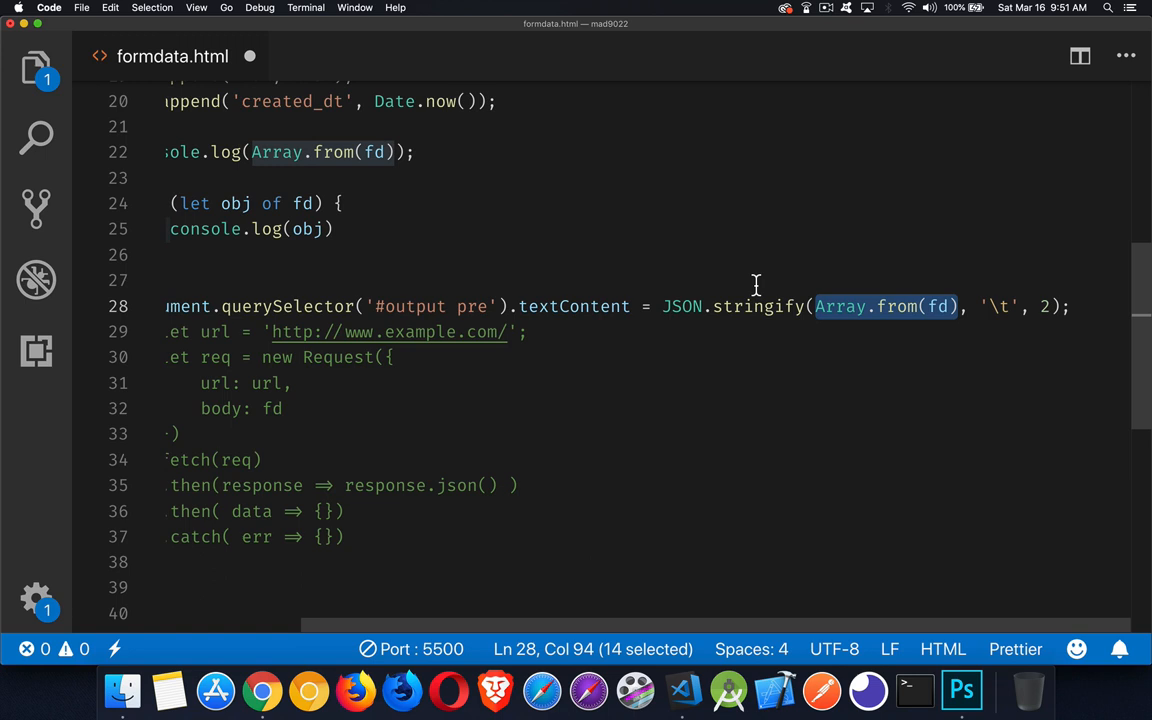
mouse_move(1003, 302)
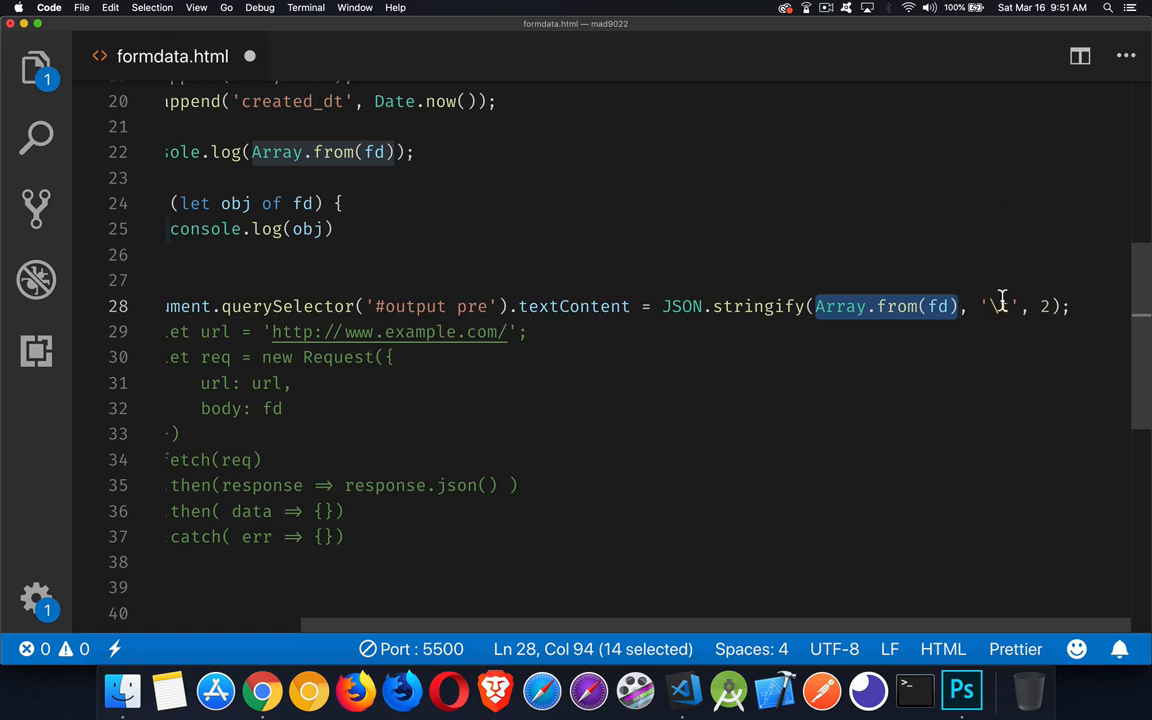
type("\\t")
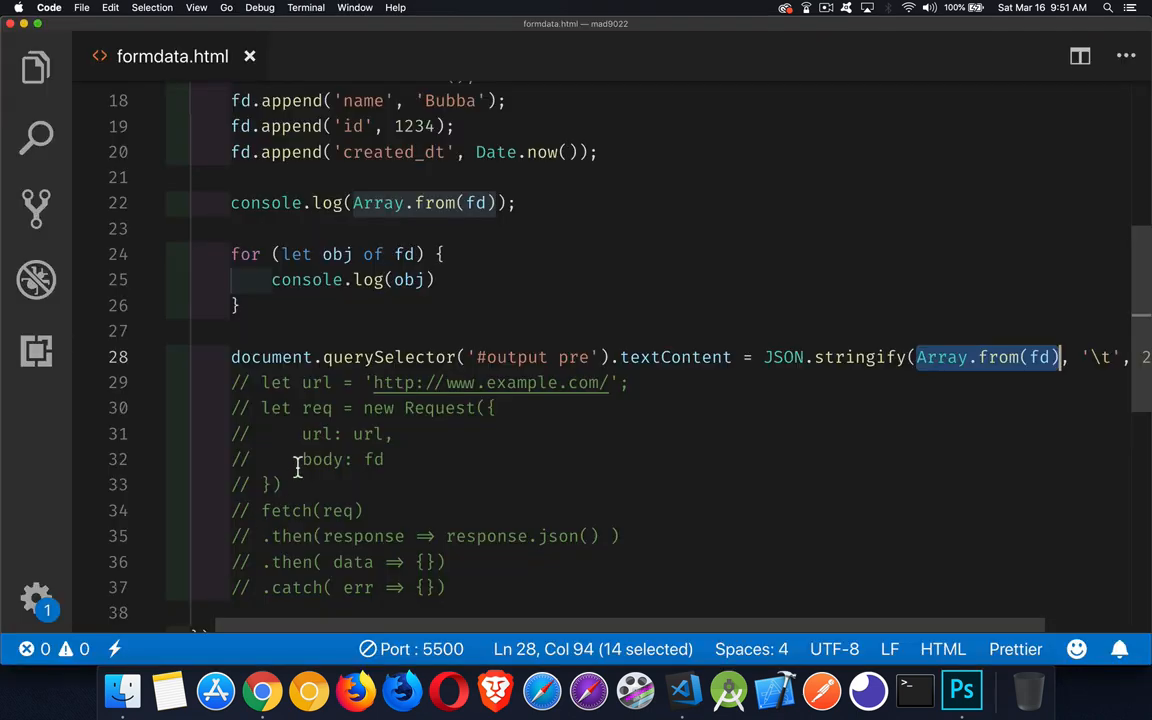
scroll("down", 3)
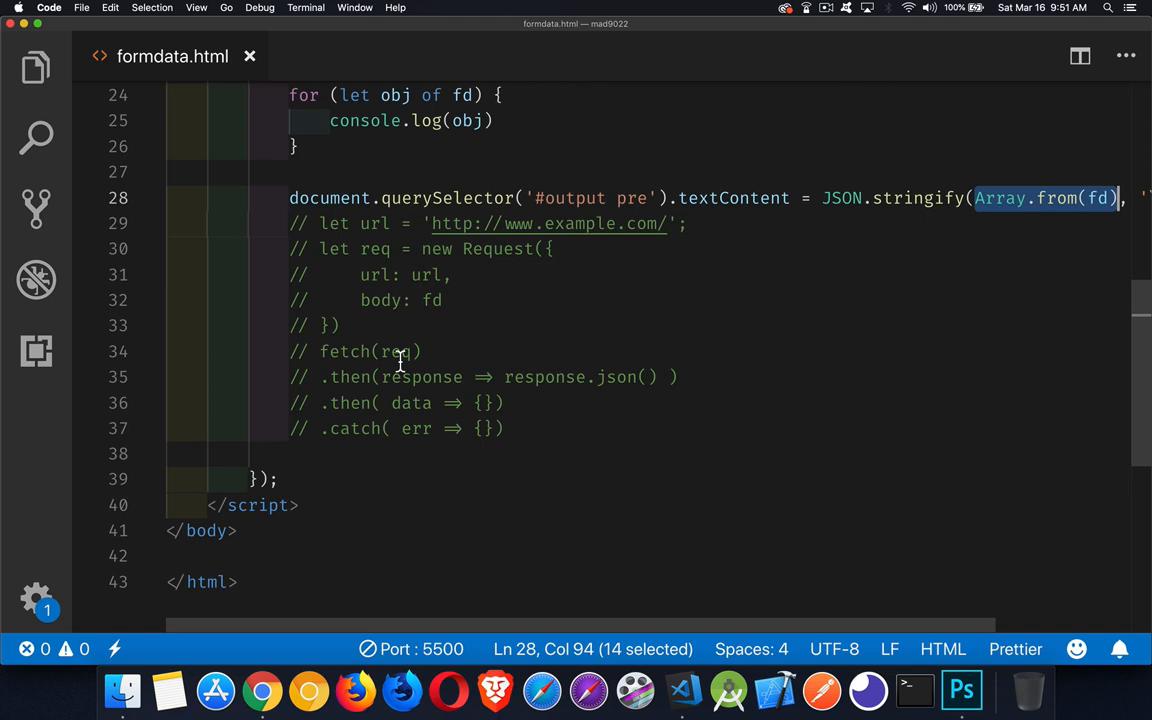
mouse_move(520, 248)
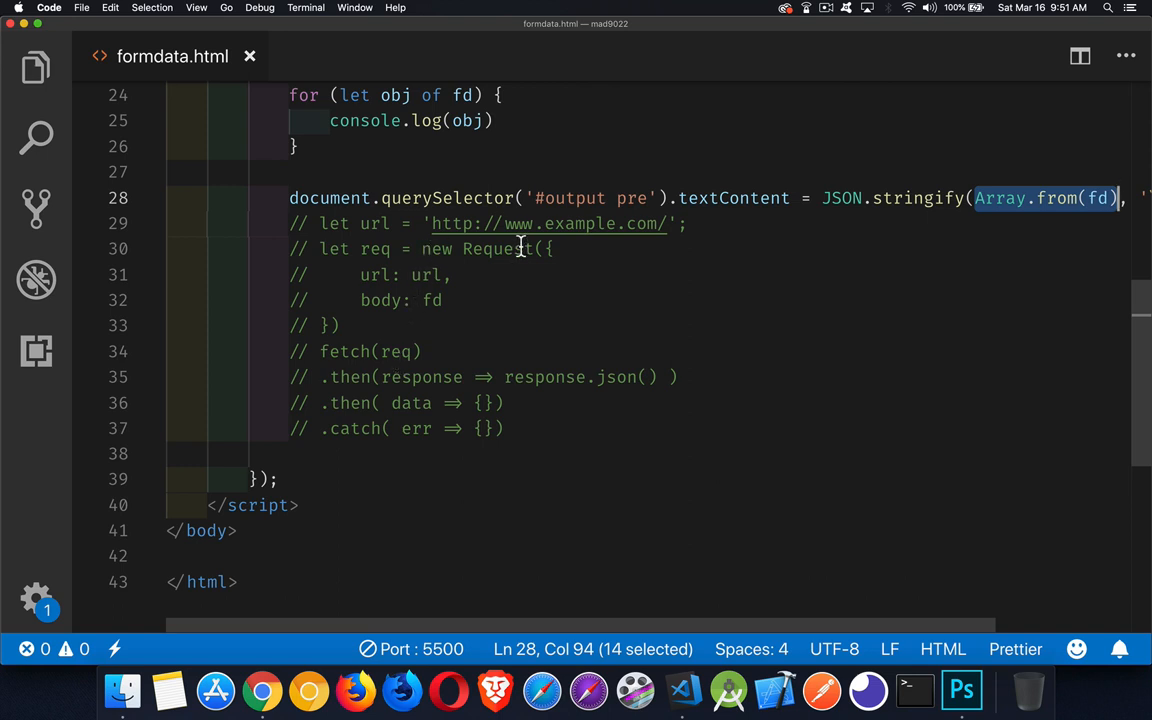
left_click(437, 300)
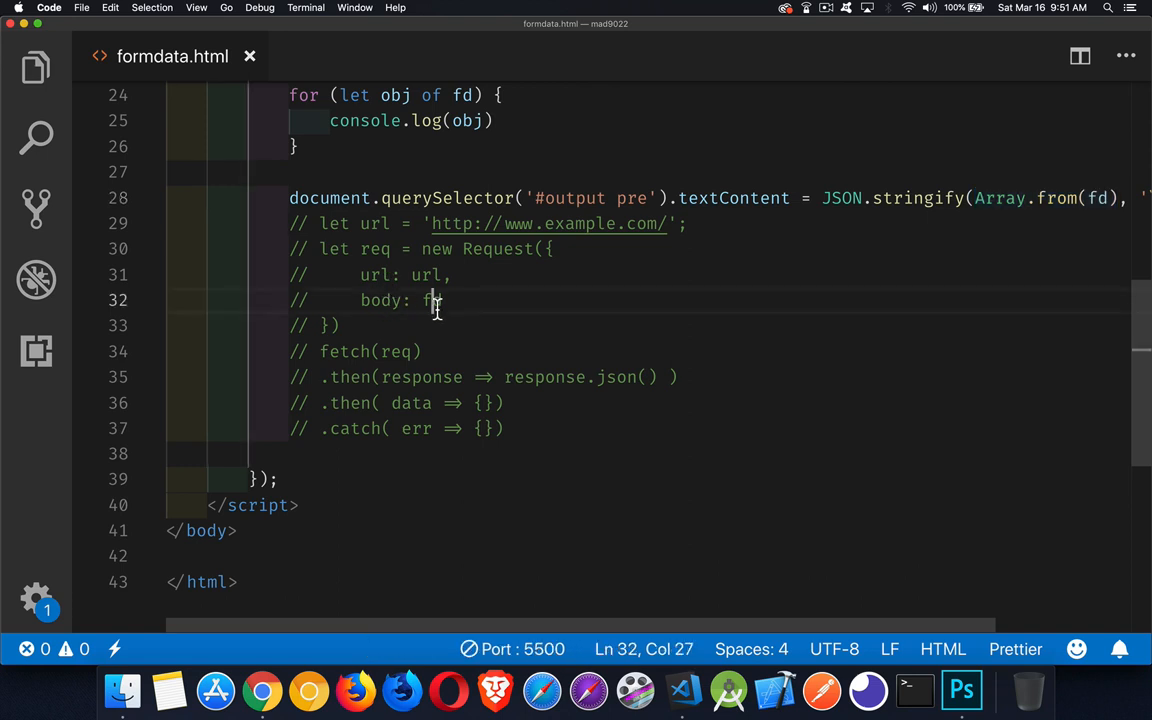
double_click(430, 300)
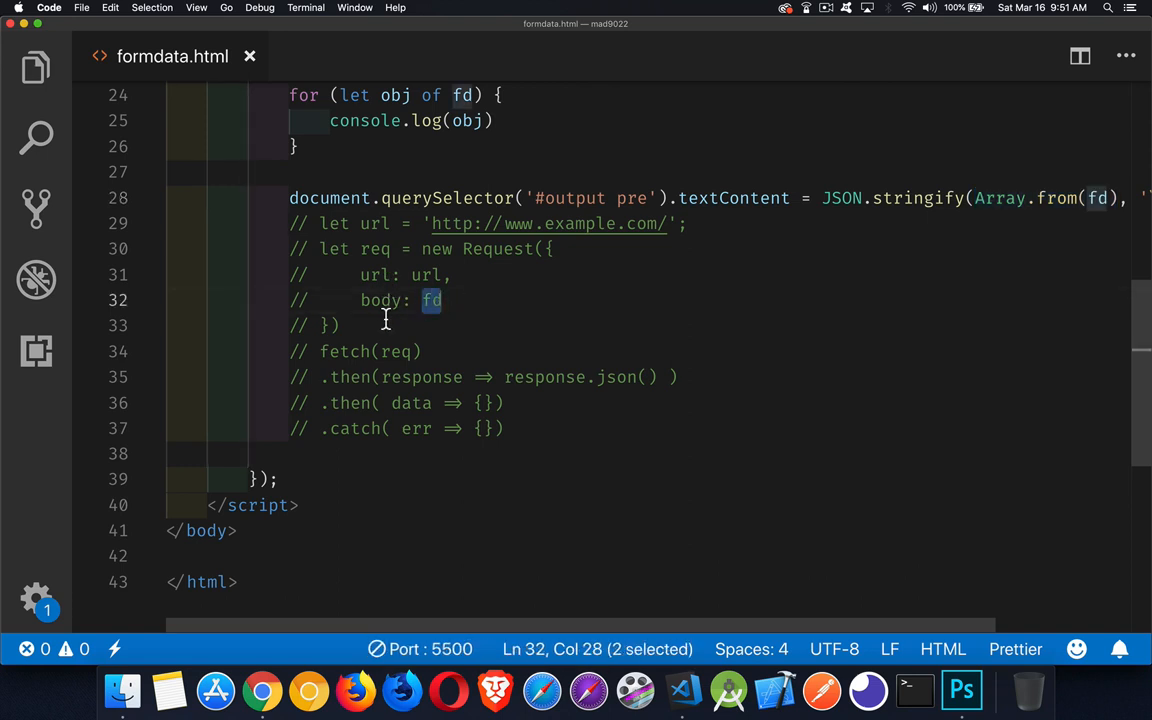
double_click(397, 351)
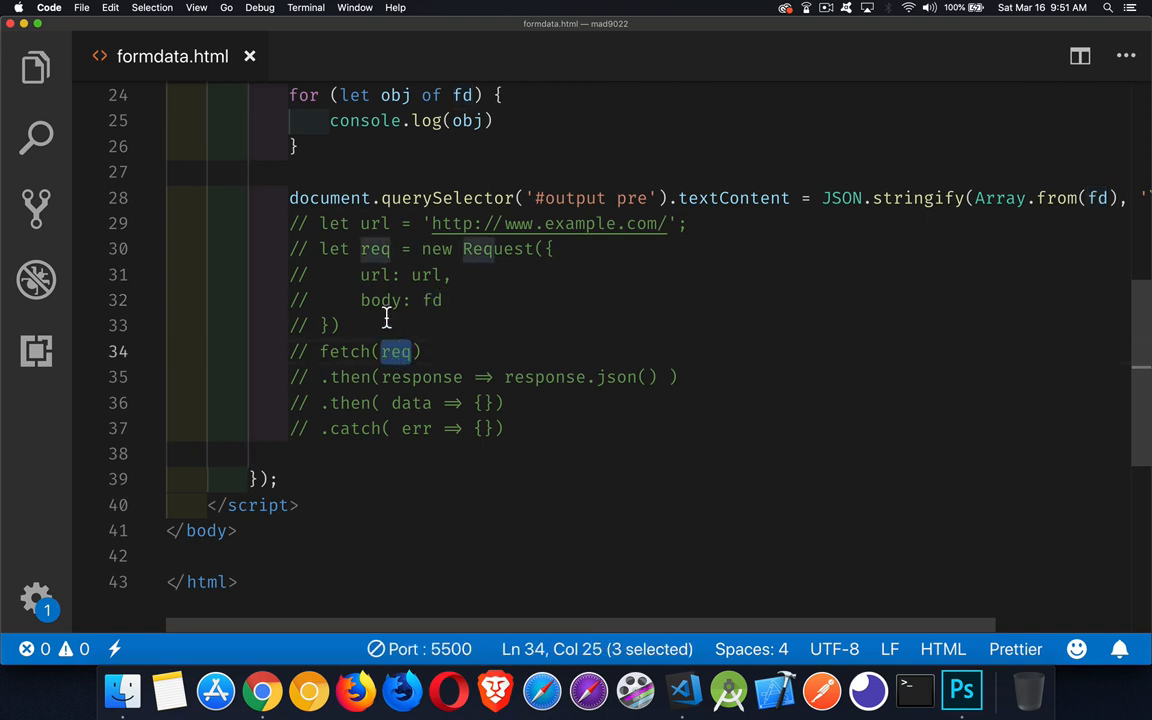
mouse_move(495, 358)
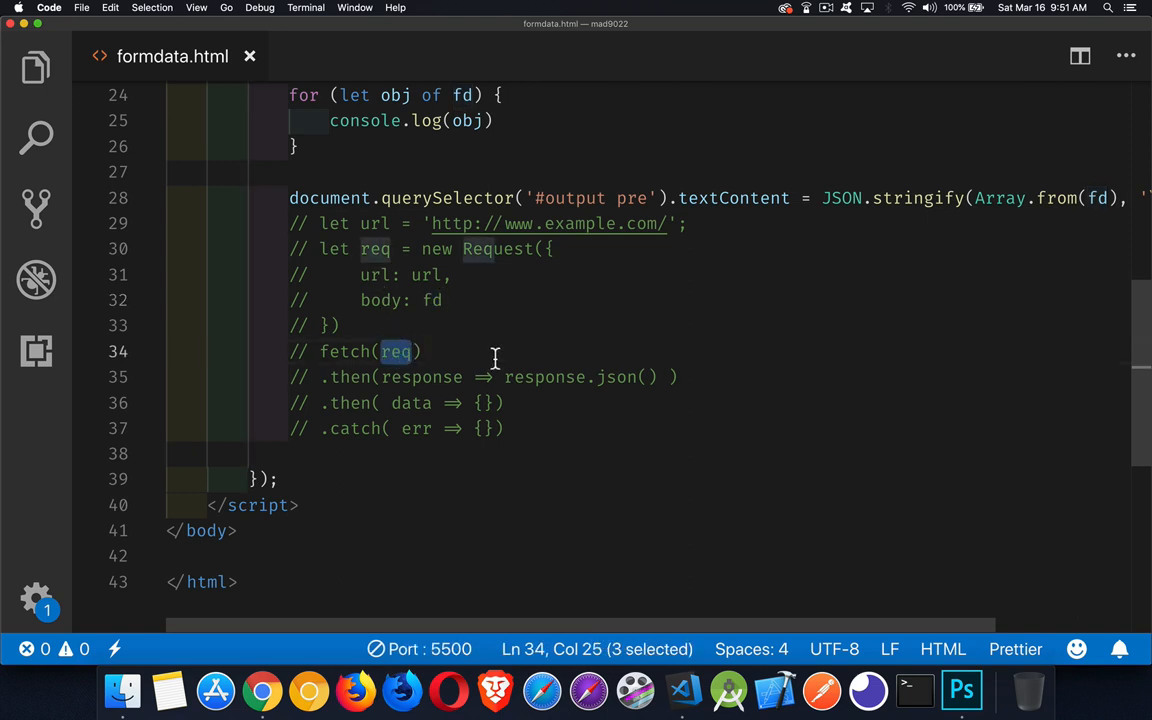